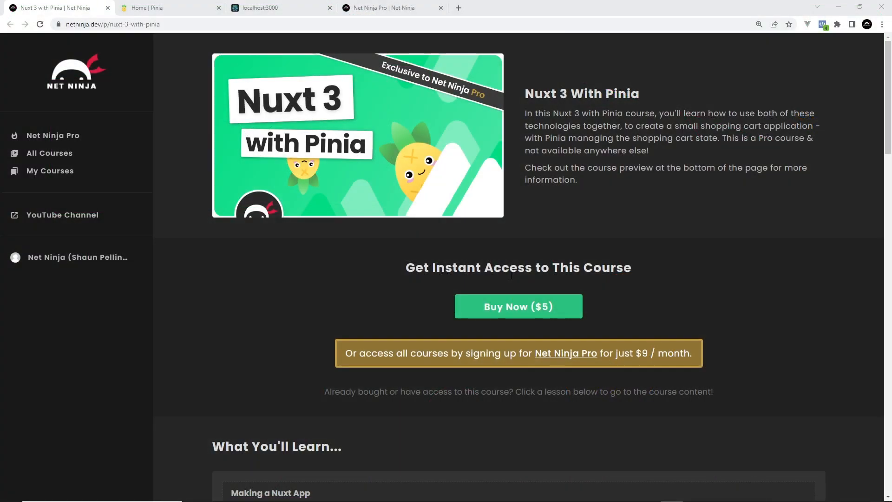
mouse_move(611, 245)
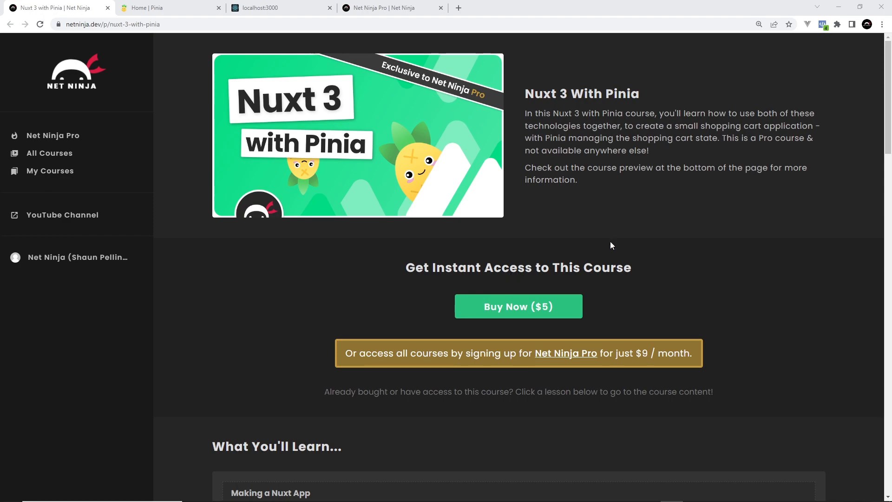
mouse_move(644, 99)
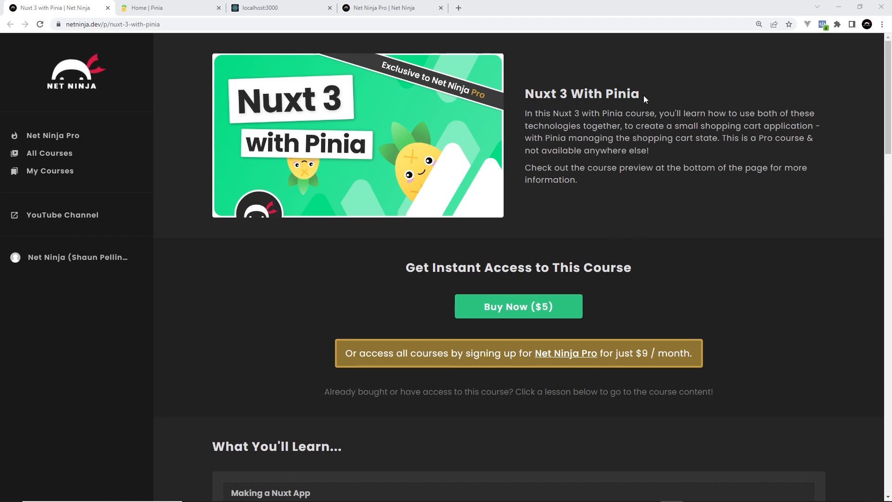
- Switch from the Nuxt 3 with Pinia course page to the Pinia home page
double_click(581, 94)
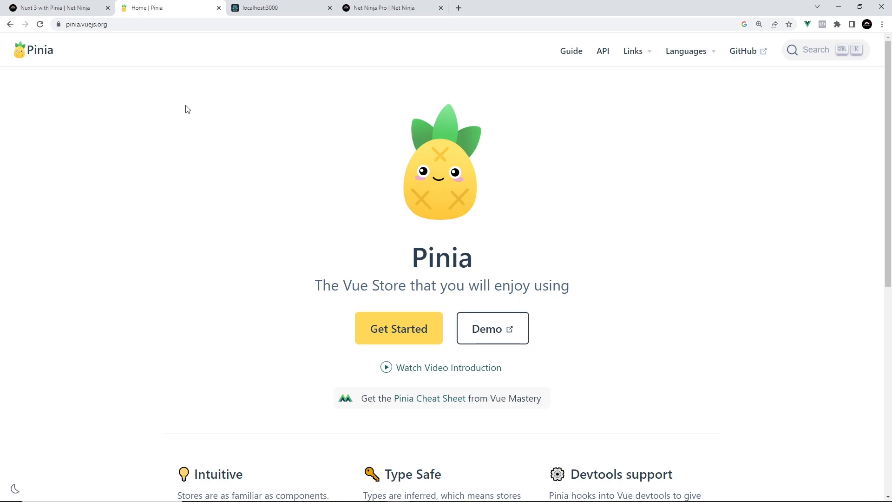
mouse_move(336, 141)
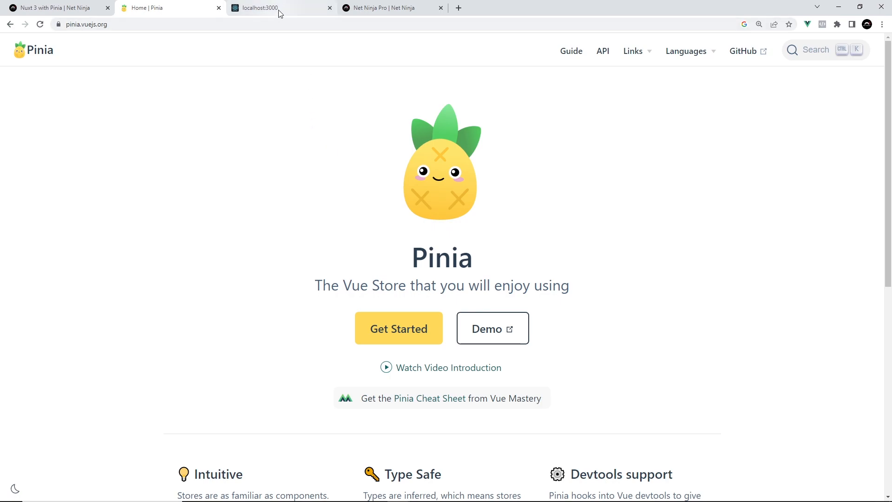
- Show the Adventure Store demo's empty basket, then return to the product list
left_click(259, 8)
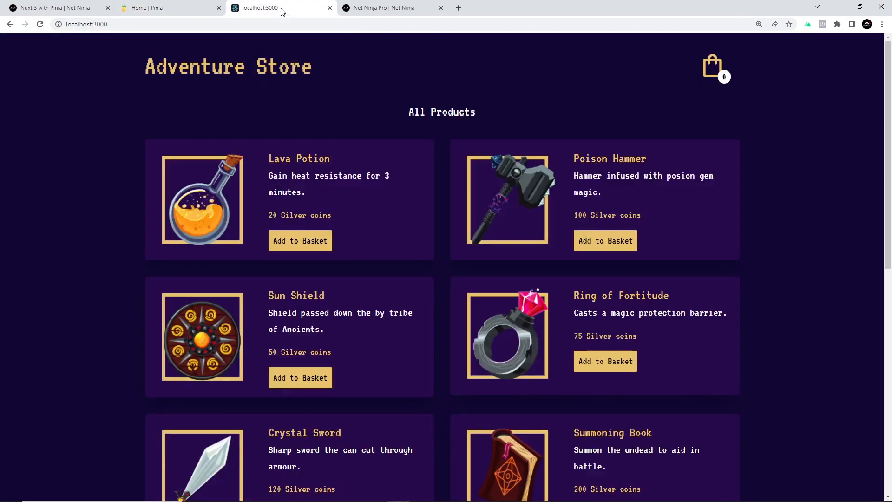
mouse_move(380, 335)
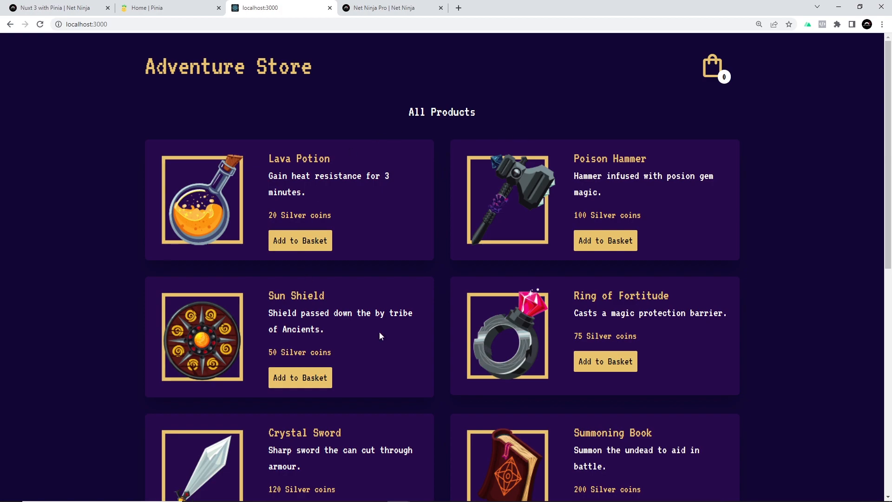
mouse_move(701, 89)
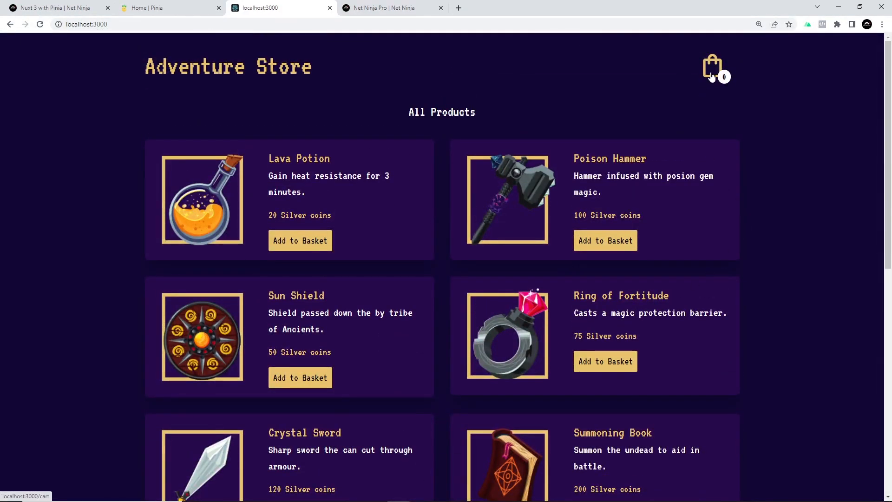
left_click(713, 65)
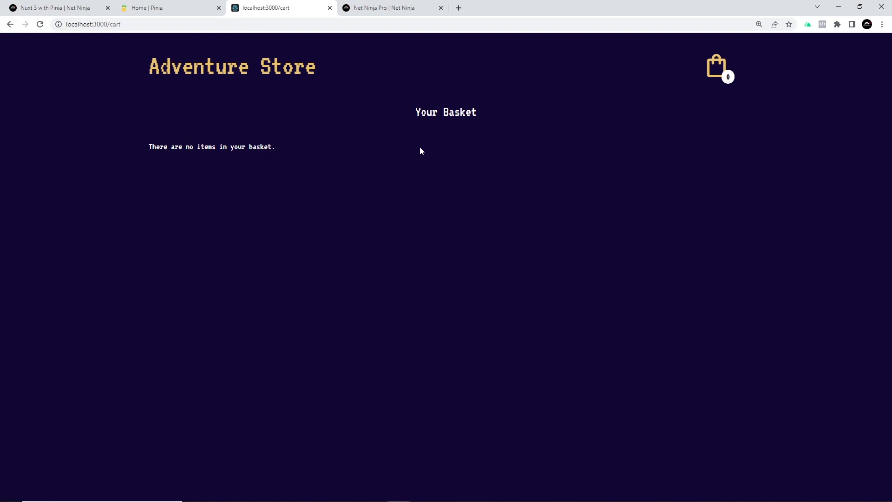
mouse_move(446, 143)
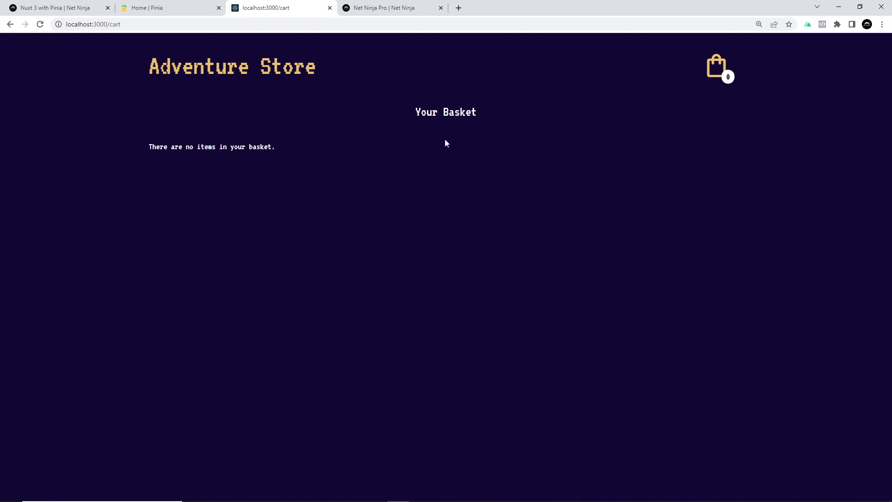
left_click(227, 67)
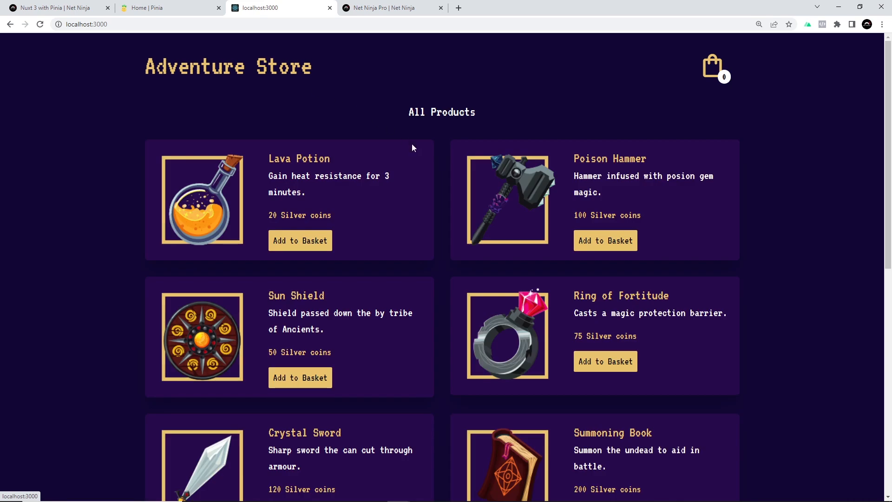
- Add several products to the basket, raising its count to 7
left_click(300, 378)
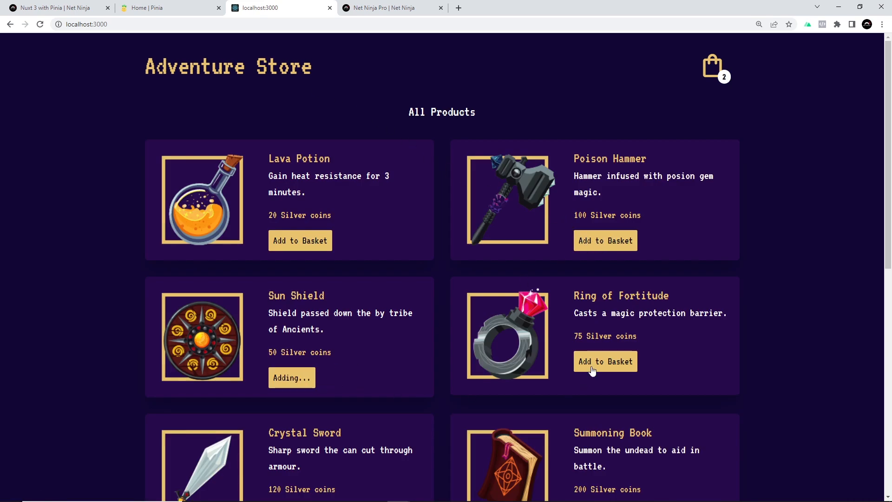
scroll("down", 3)
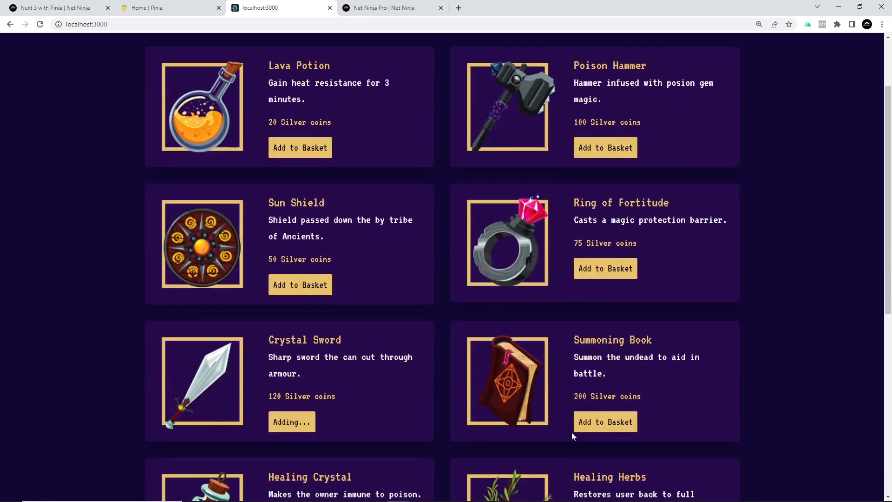
scroll("up", 3)
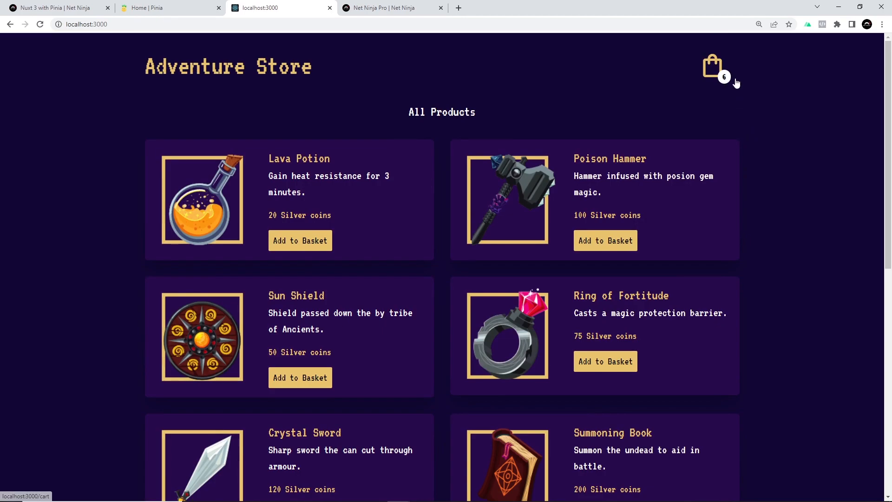
left_click(604, 360)
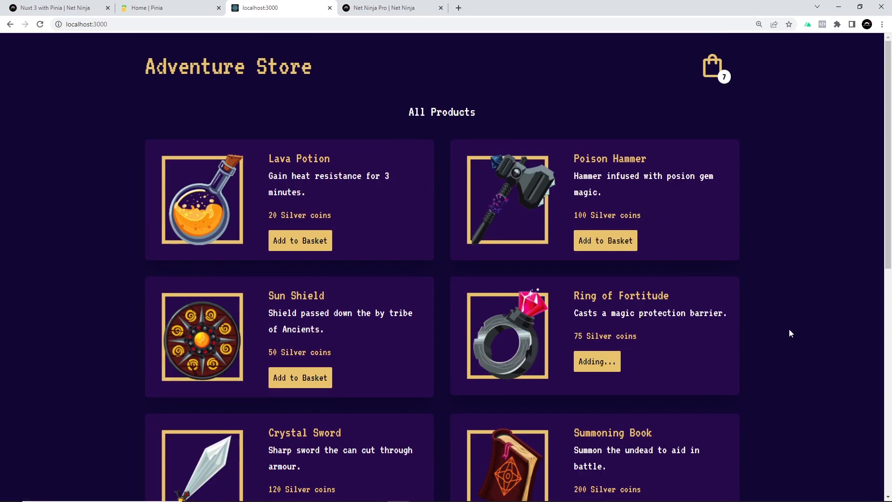
- Review the basket contents and remove one item from it
left_click(711, 67)
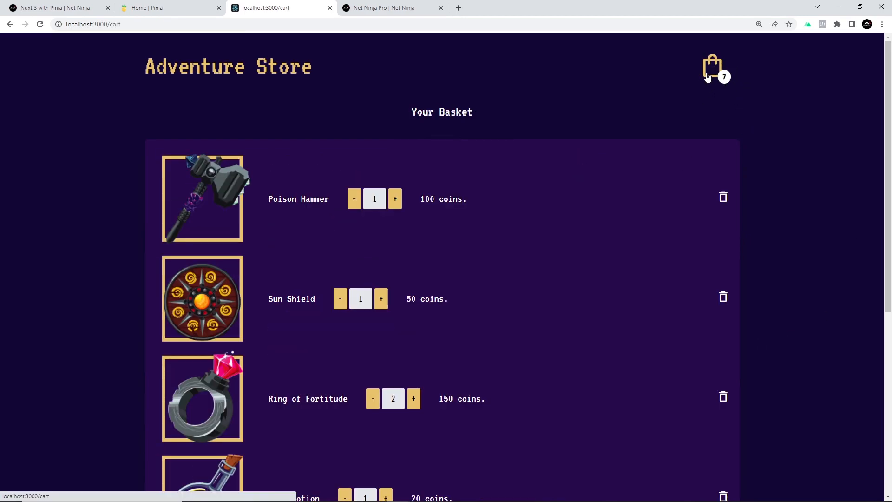
scroll("down", 3)
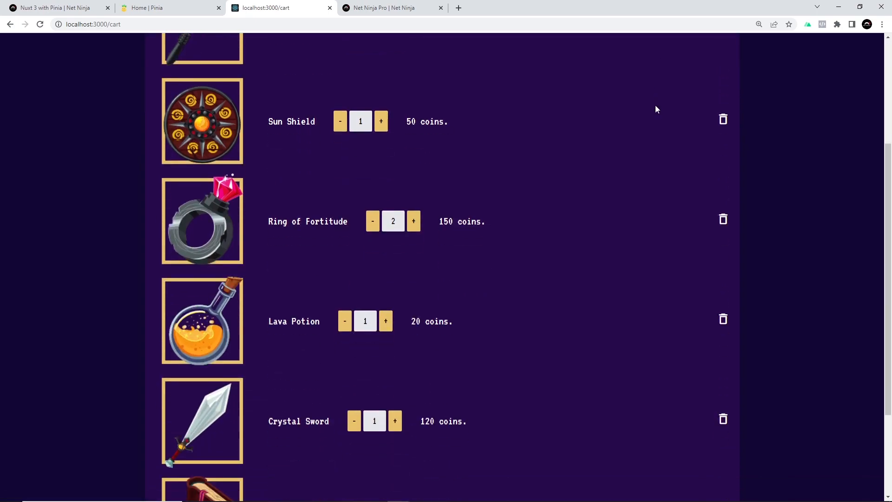
scroll("up", 3)
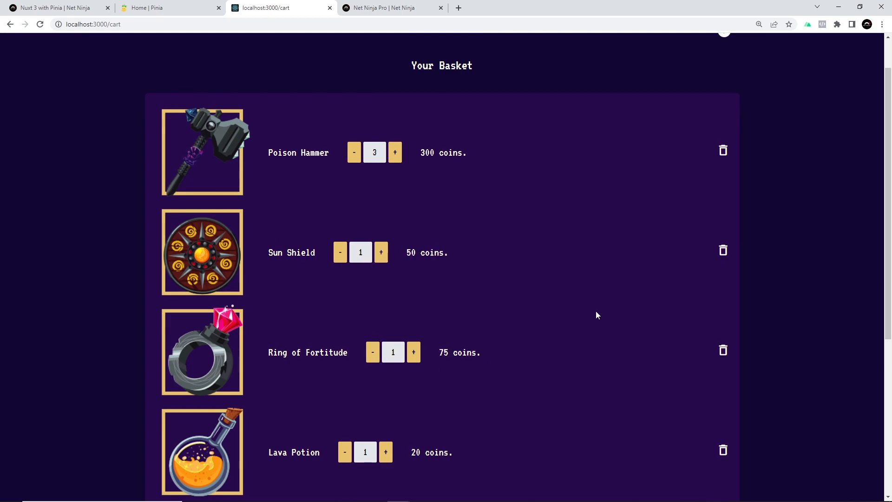
left_click(722, 250)
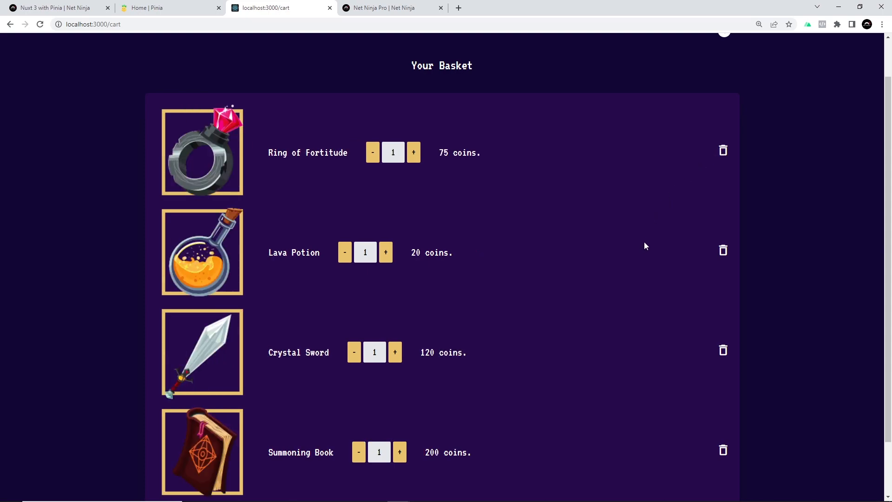
- Raise Ring of Fortitude and Lava Potion to two each for a 510-coin total, then return to the course page
left_click(412, 153)
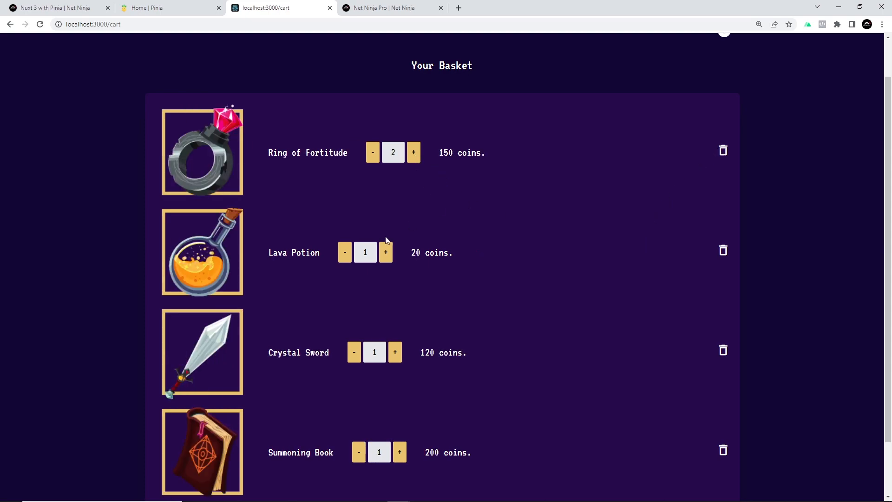
left_click(386, 251)
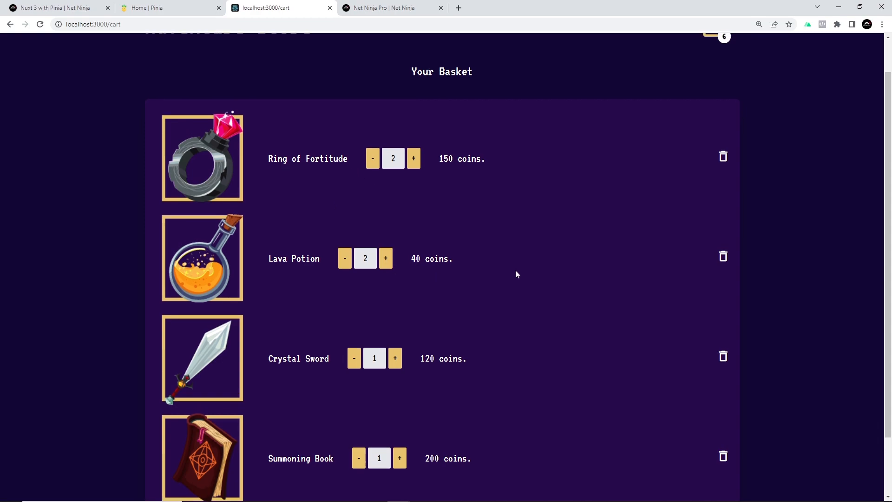
scroll("up", 3)
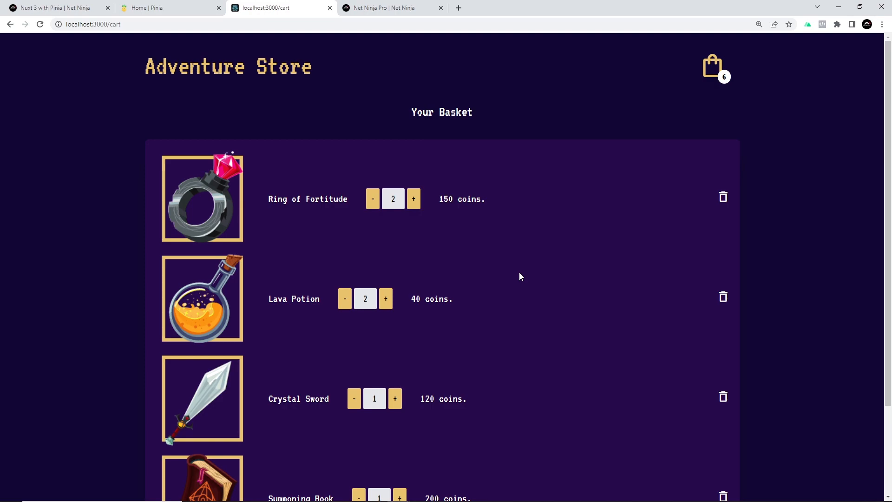
mouse_move(262, 172)
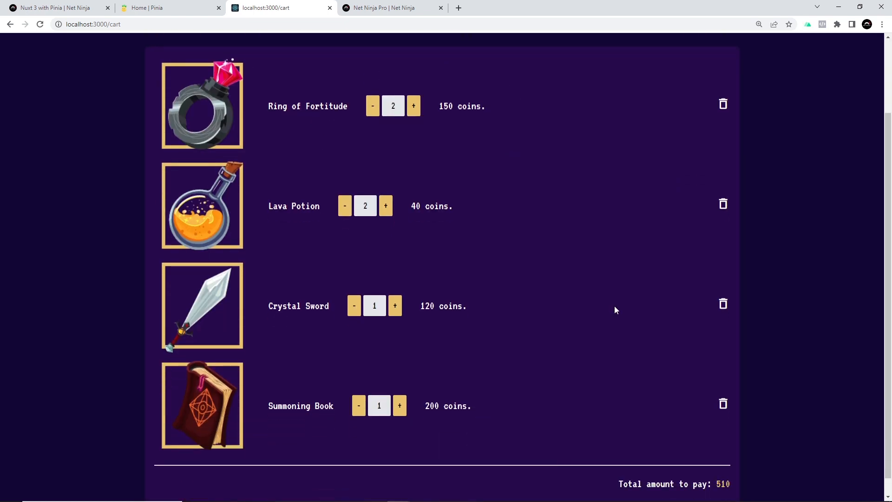
scroll("up", 3)
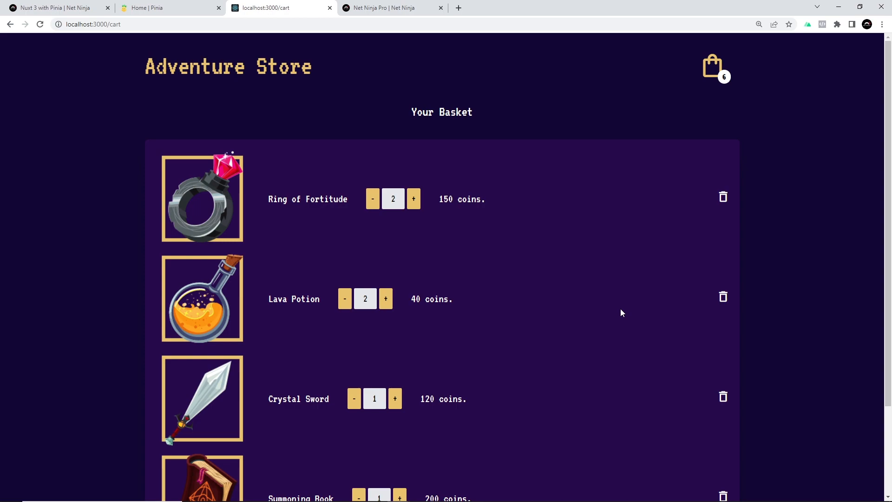
left_click(54, 8)
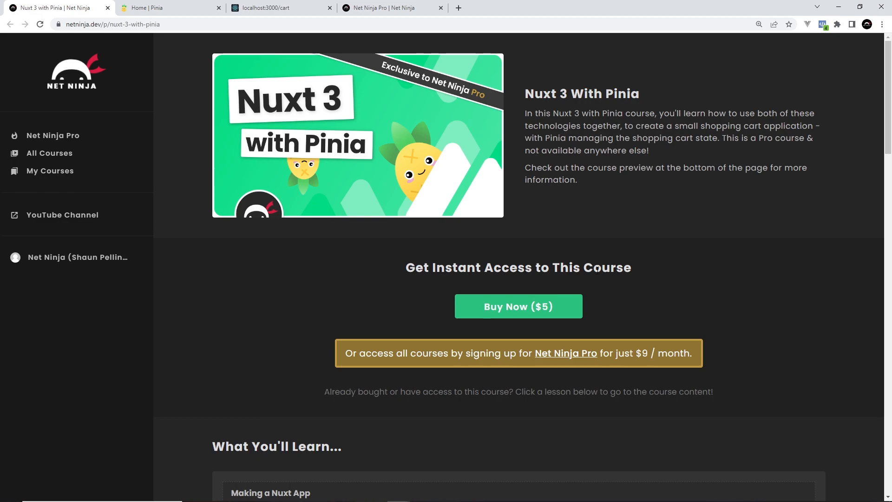
mouse_move(343, 316)
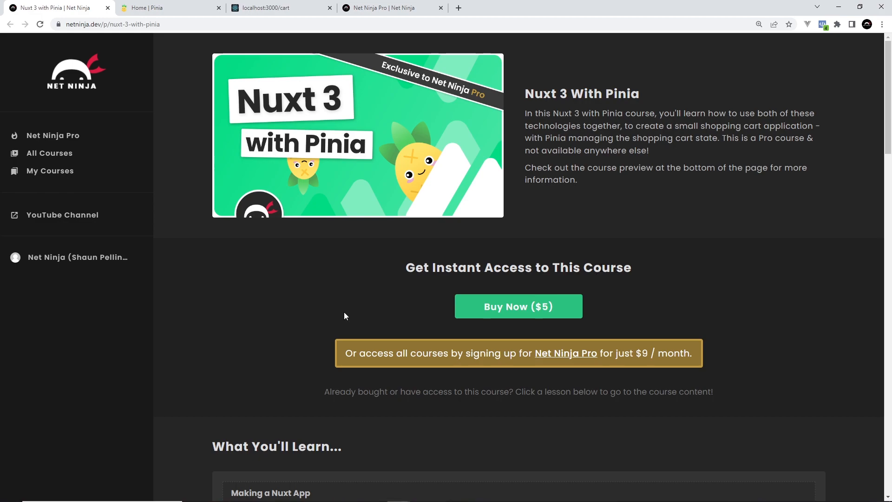
mouse_move(348, 353)
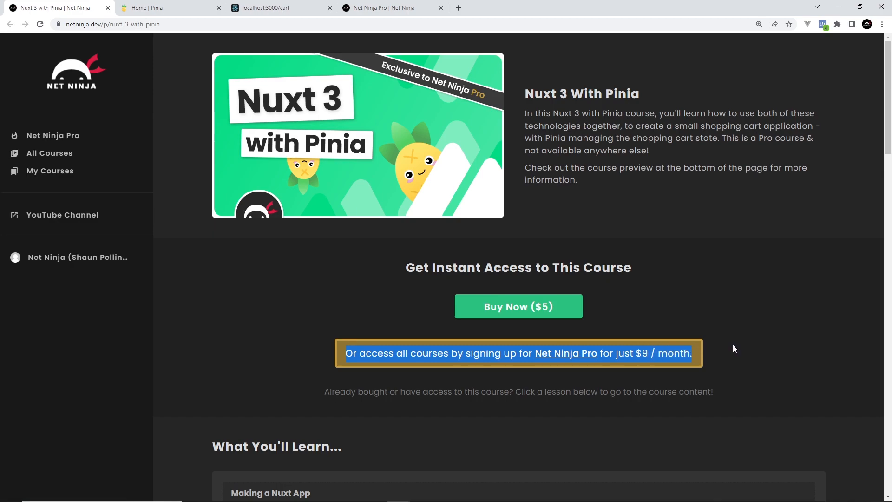
mouse_move(737, 356)
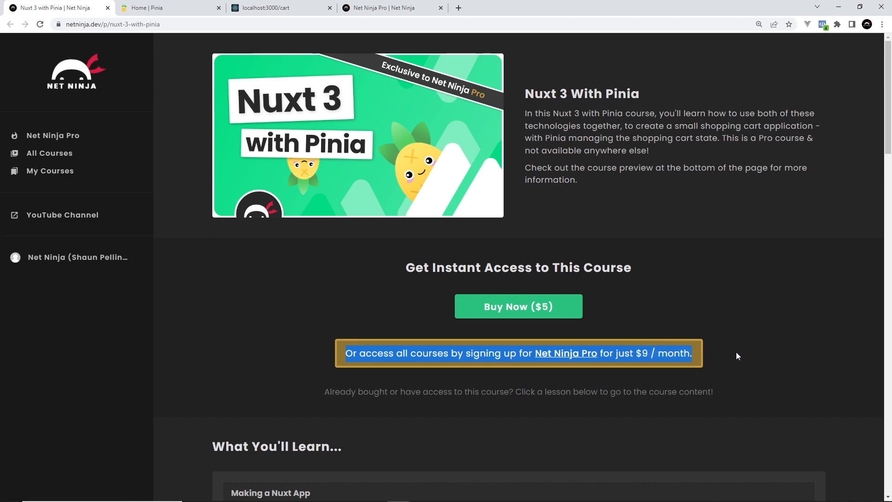
mouse_move(392, 7)
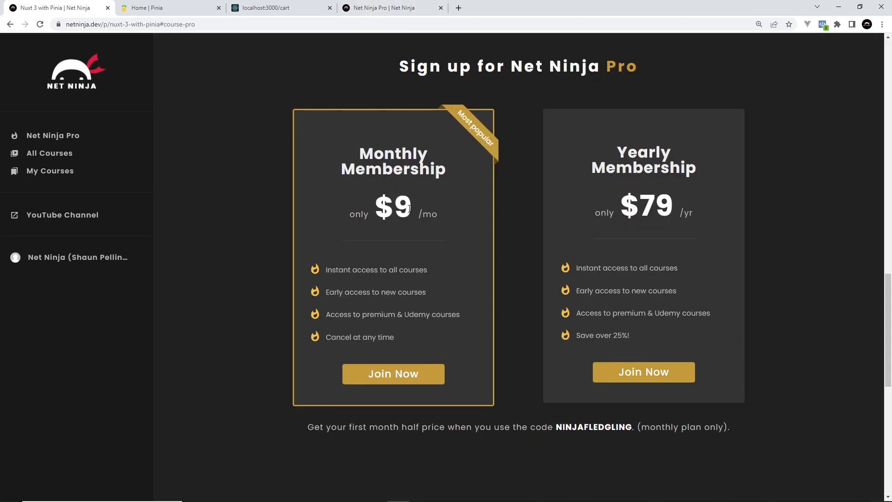
mouse_move(450, 273)
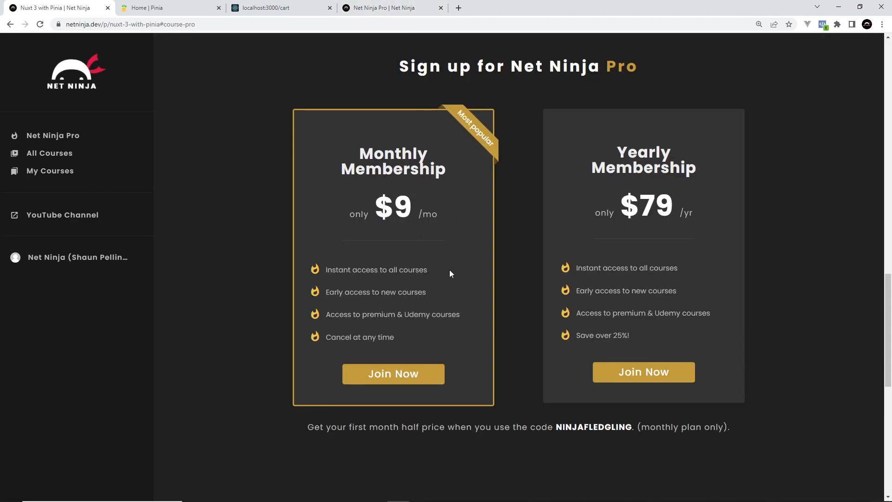
mouse_move(444, 300)
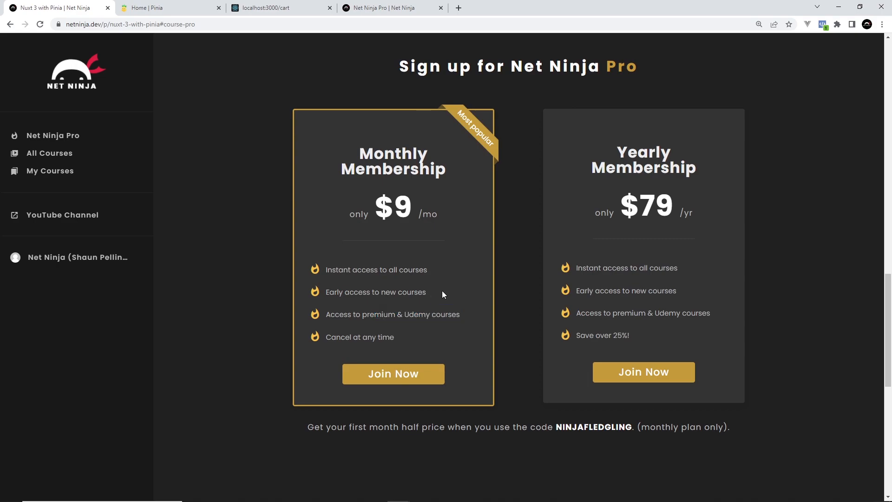
mouse_move(620, 417)
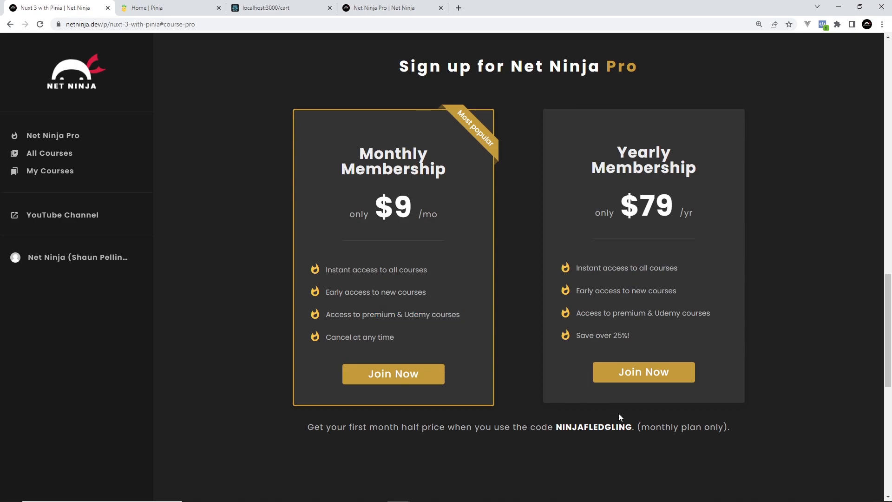
- Highlight the half-price discount code NINJAFLEDGLING in the Pro pricing section
double_click(593, 426)
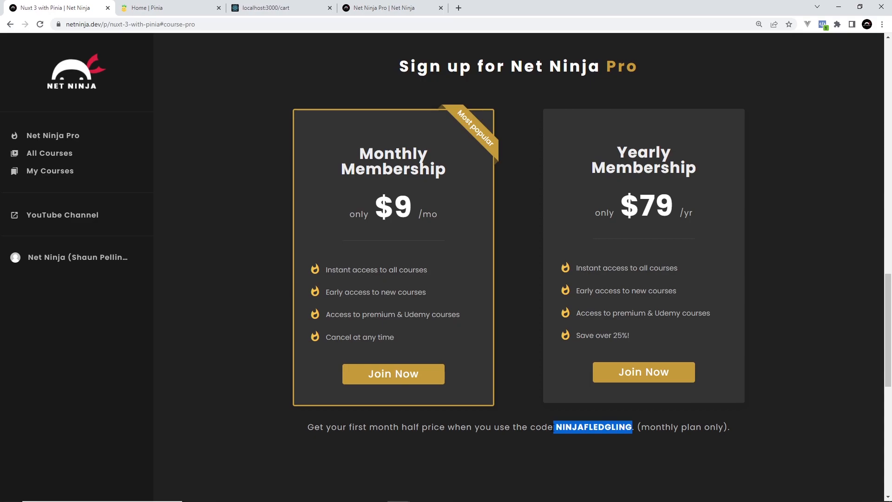
mouse_move(613, 449)
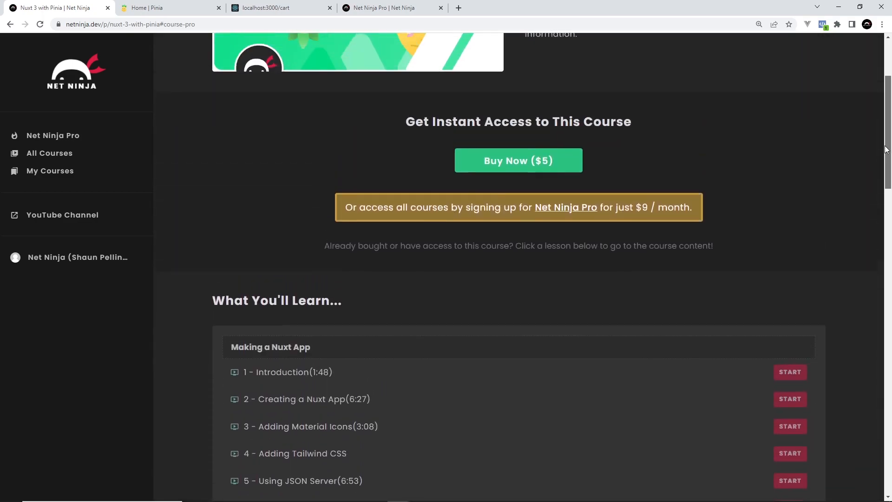
- Scroll back to the top of the course page showing the $5 purchase and $9/month Pro offer
scroll("up", 3)
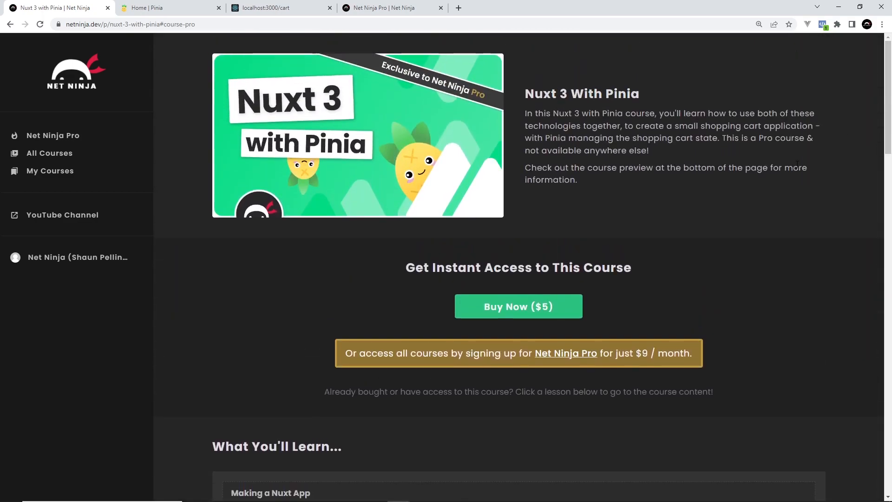